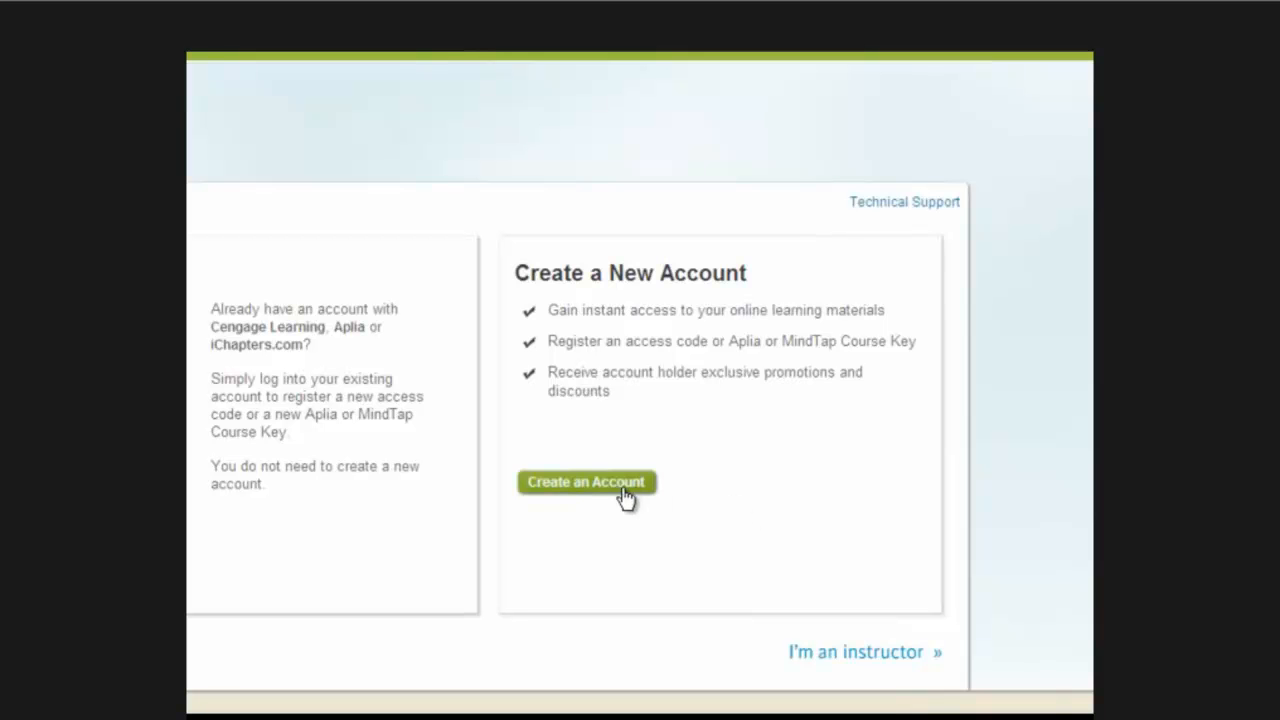
click(586, 481)
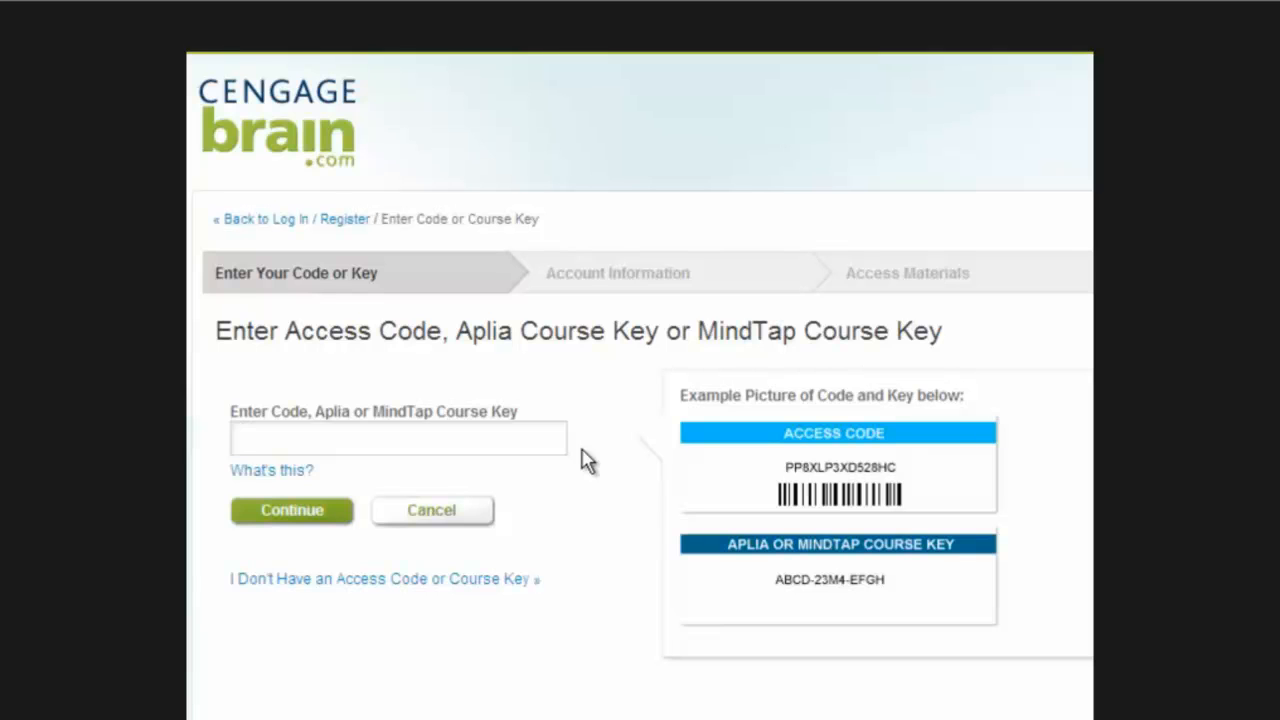
mouse_move(753, 471)
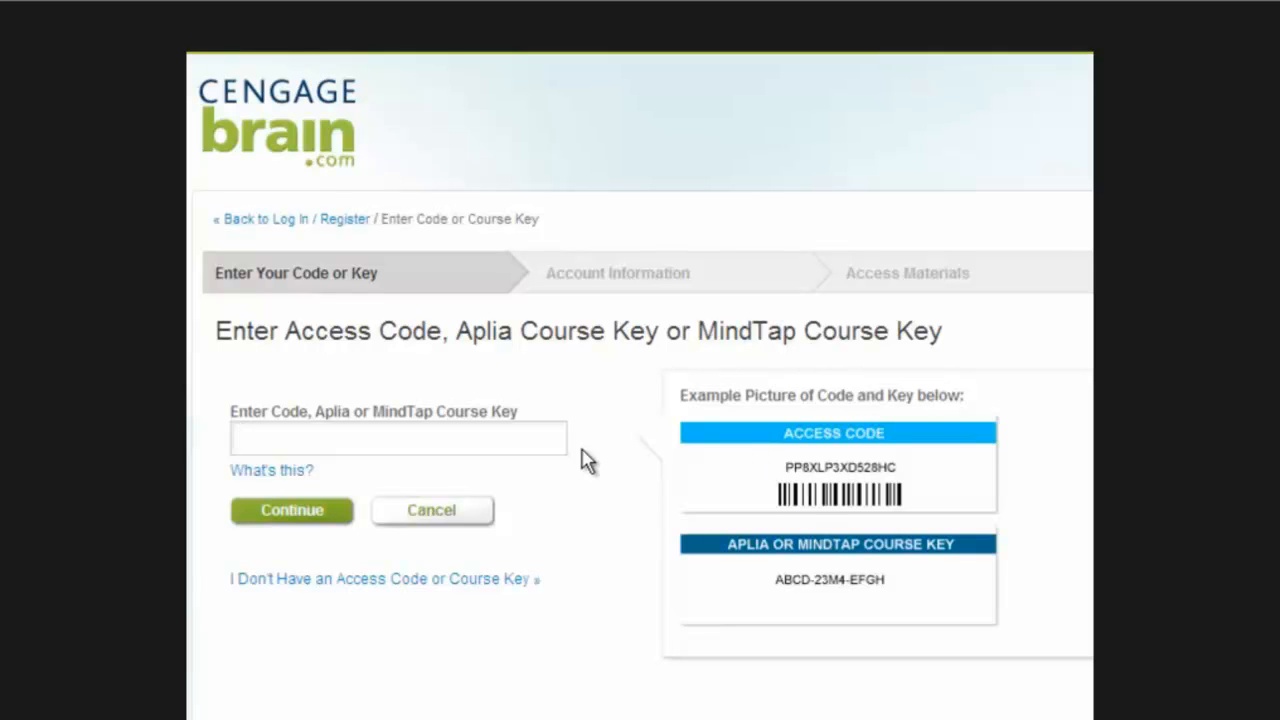
click(398, 438)
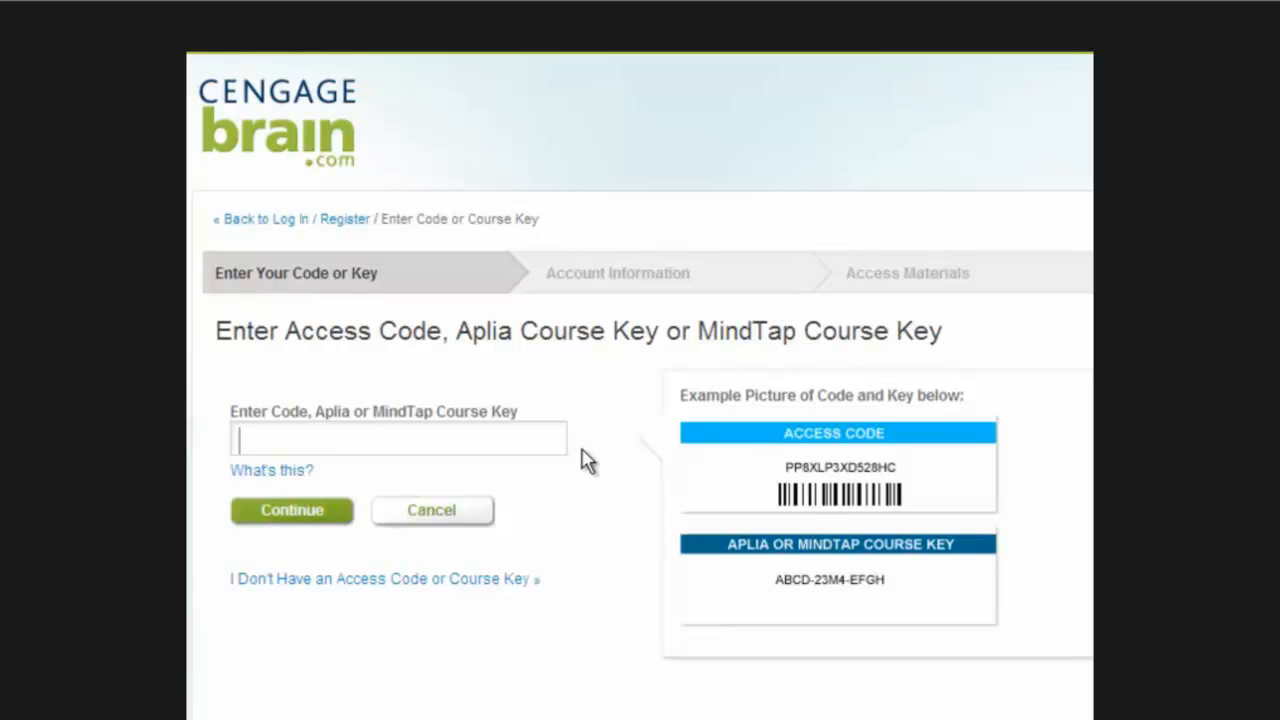
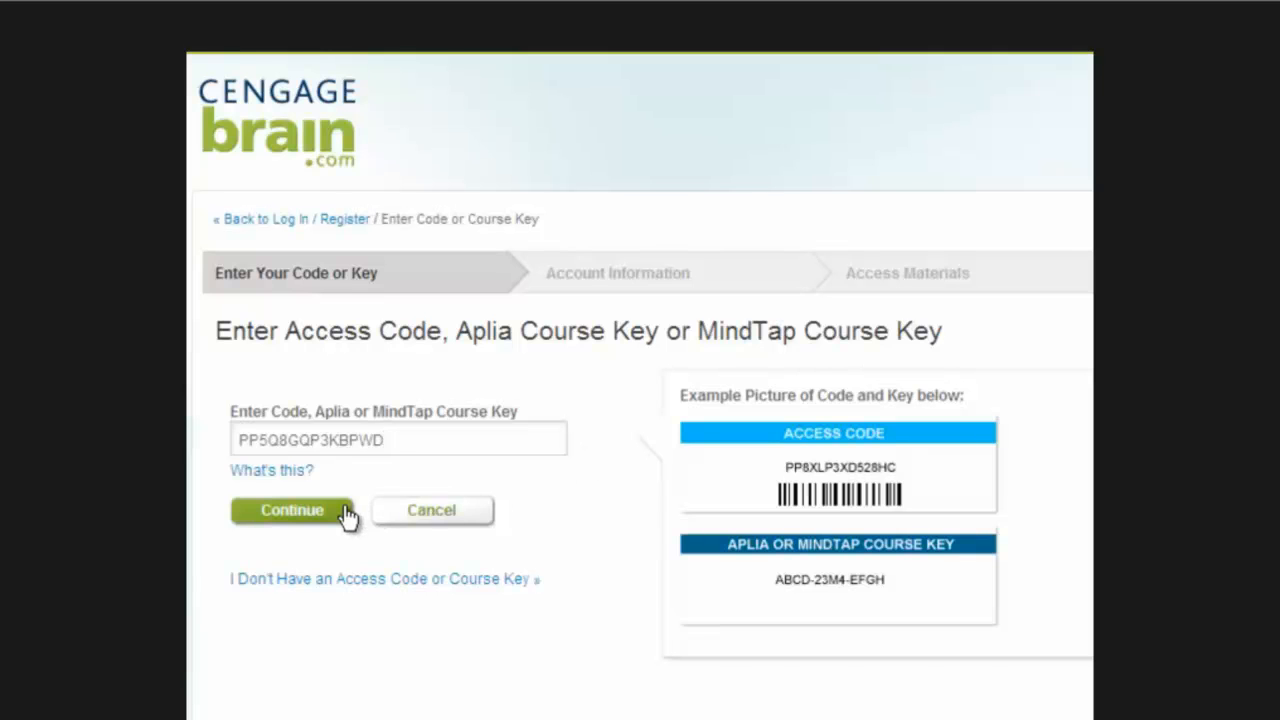
Submit the access code and scroll through the blank Account Information form.
click(291, 510)
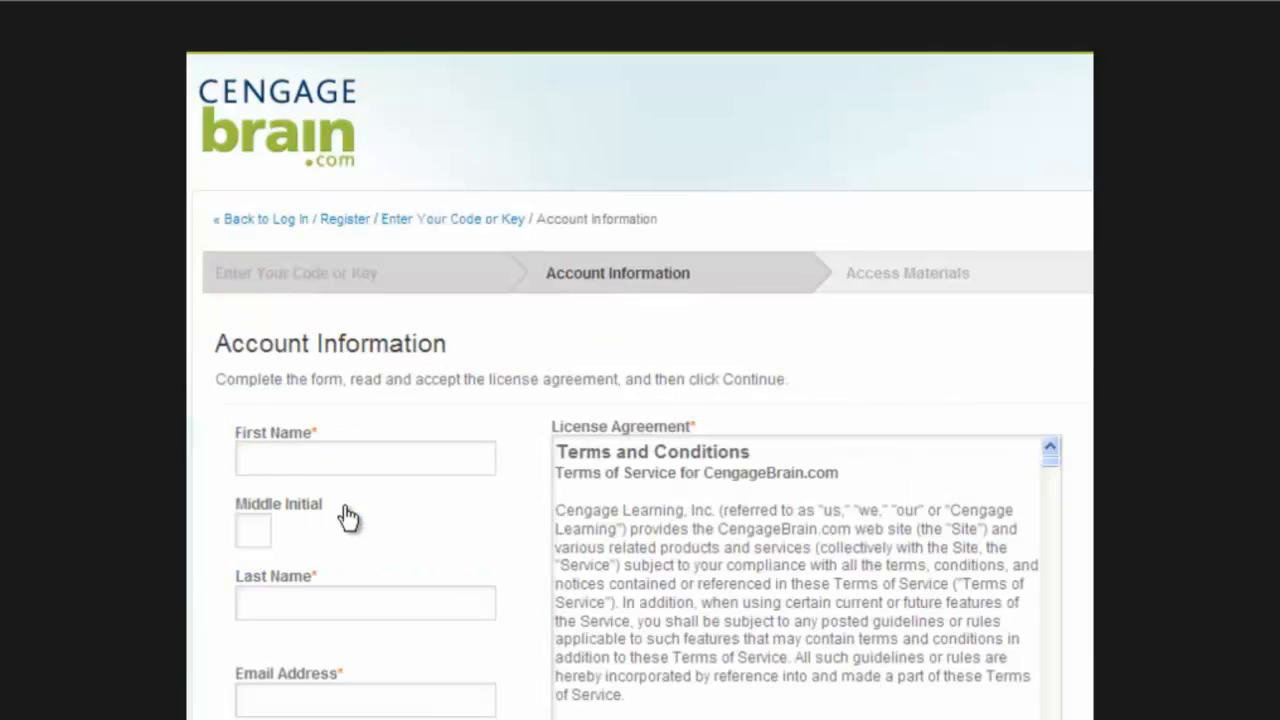
mouse_move(372, 502)
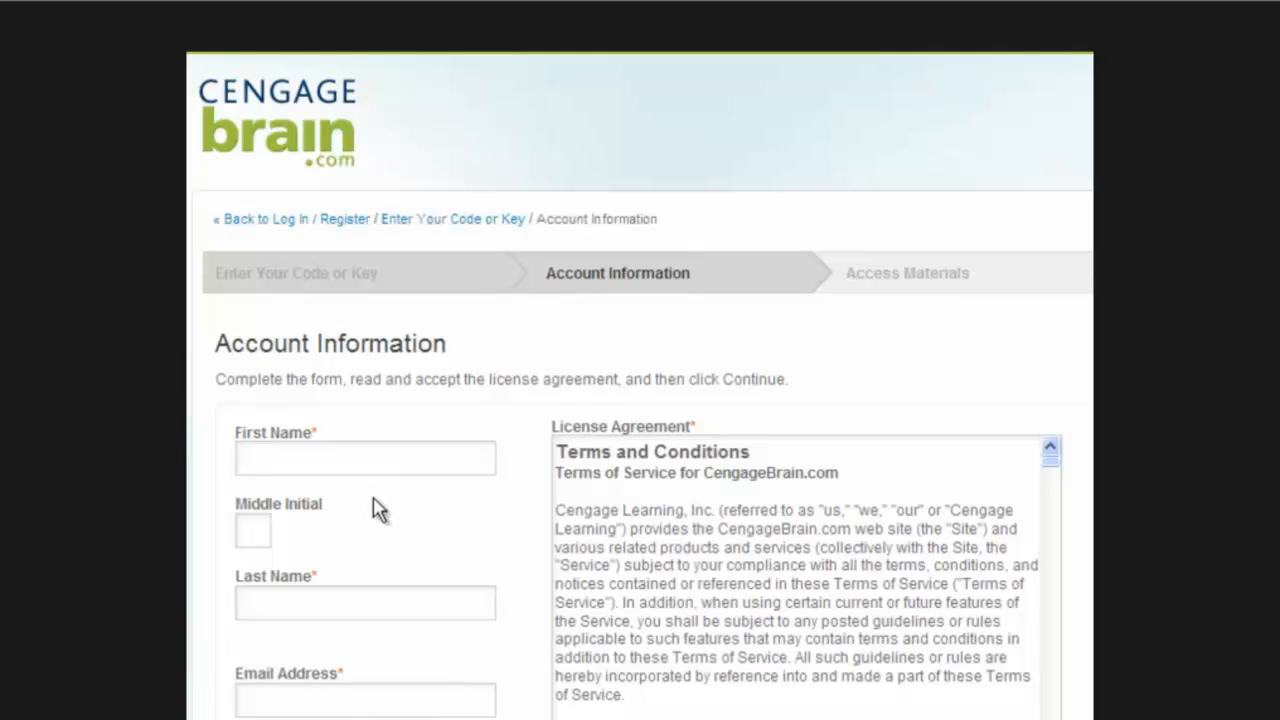
scroll(down, 3)
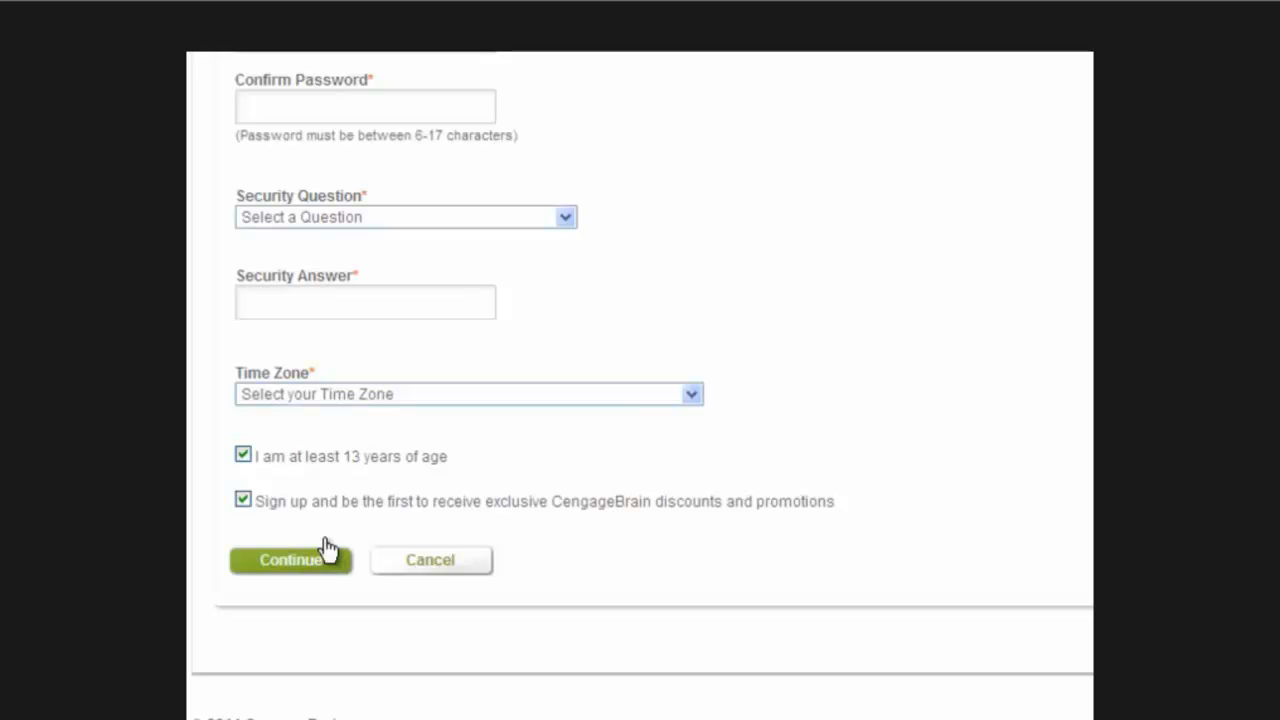
mouse_move(318, 583)
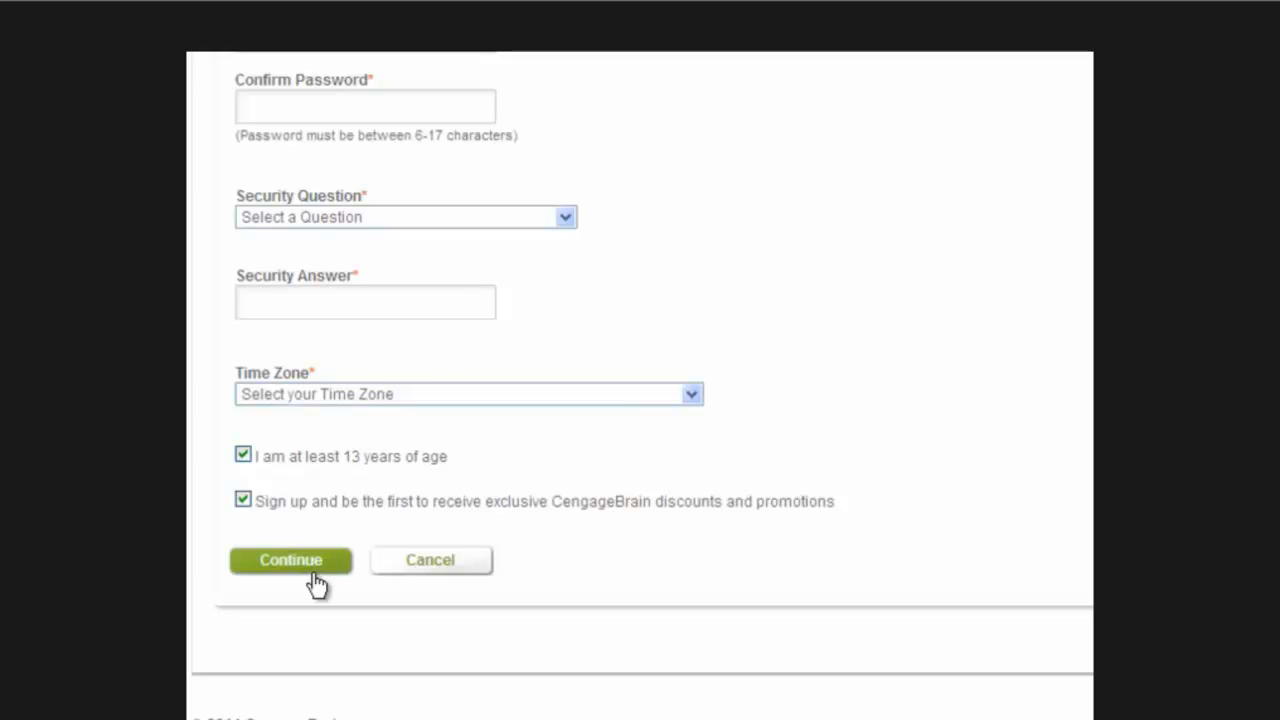
Submit account details, then set location United States and institution type 4 Year College.
click(290, 560)
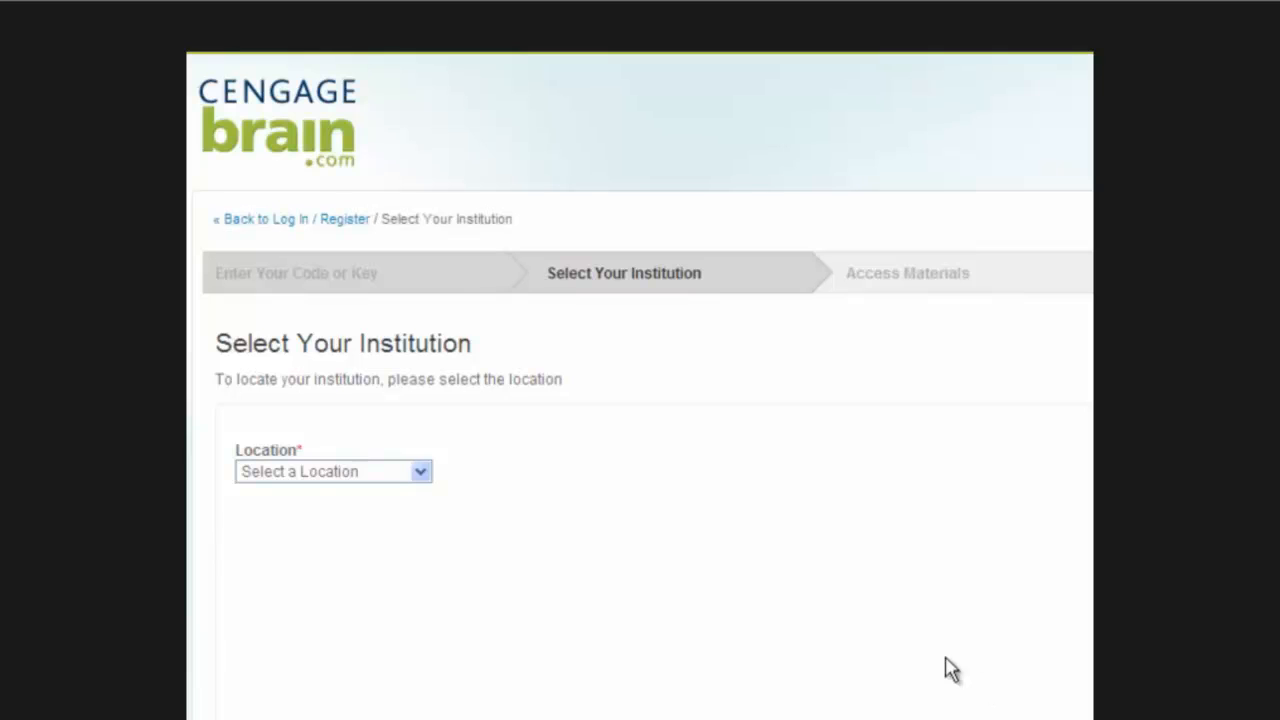
mouse_move(915, 682)
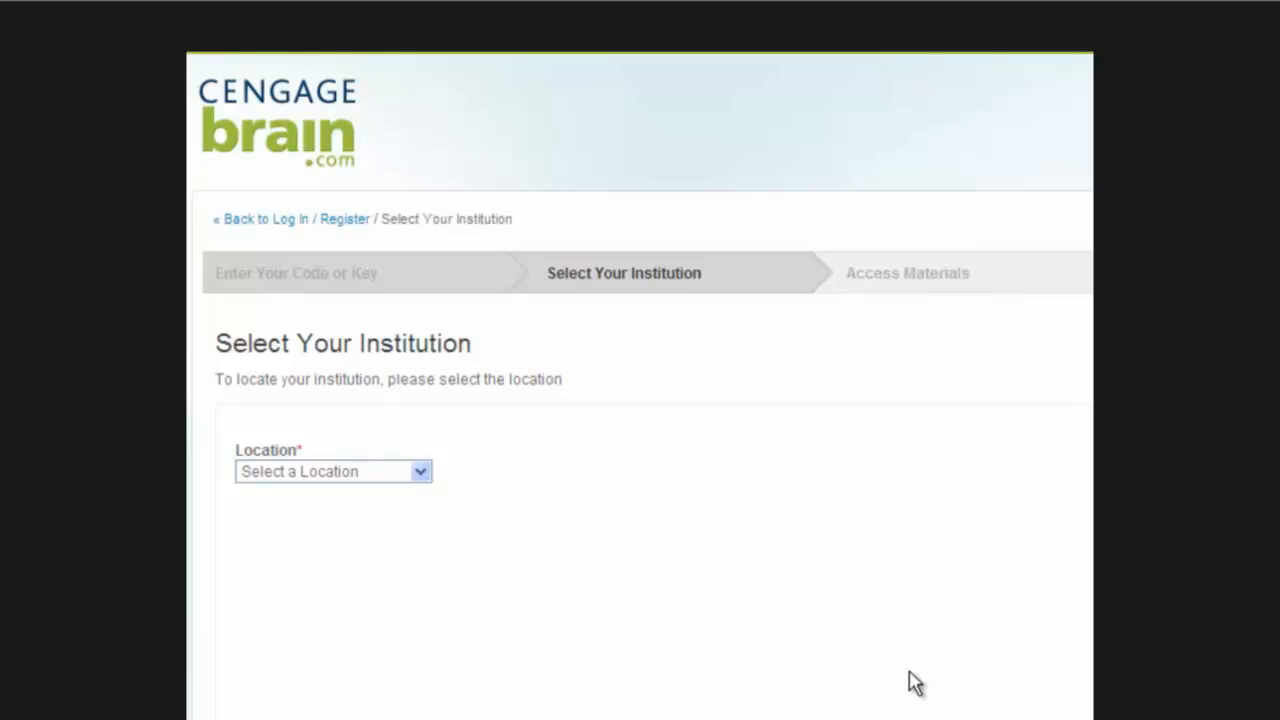
mouse_move(445, 490)
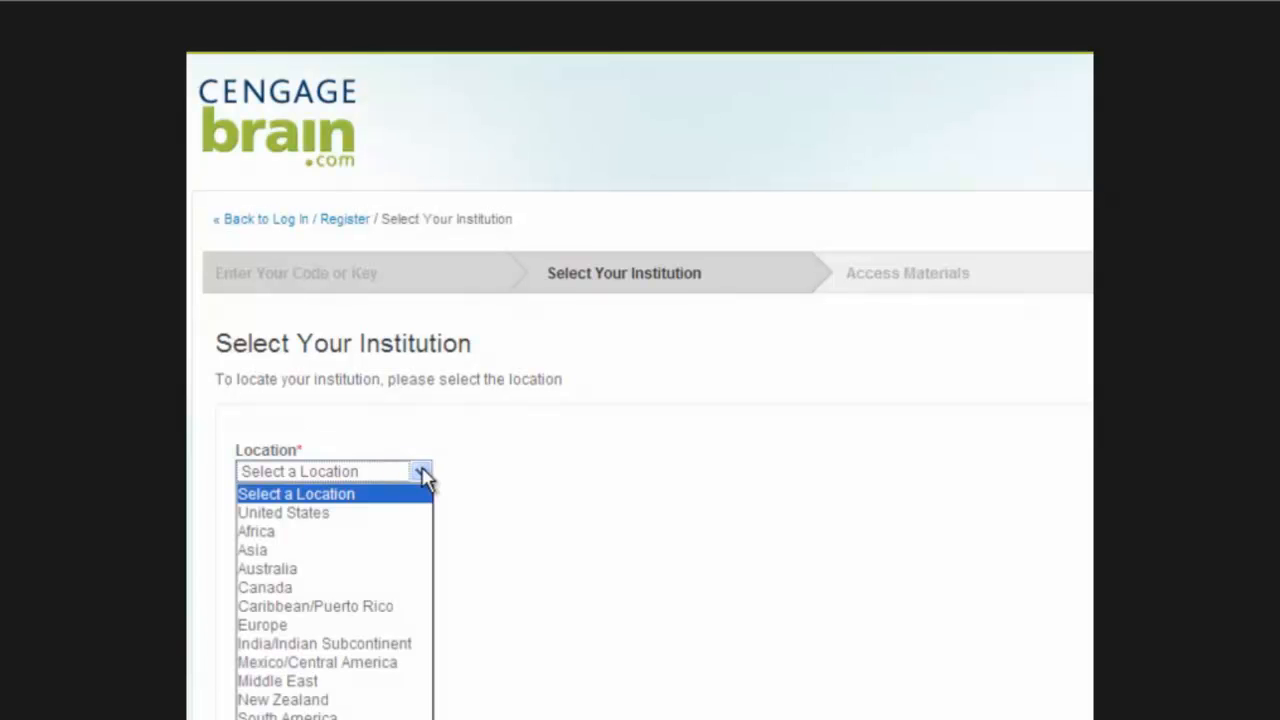
mouse_move(395, 513)
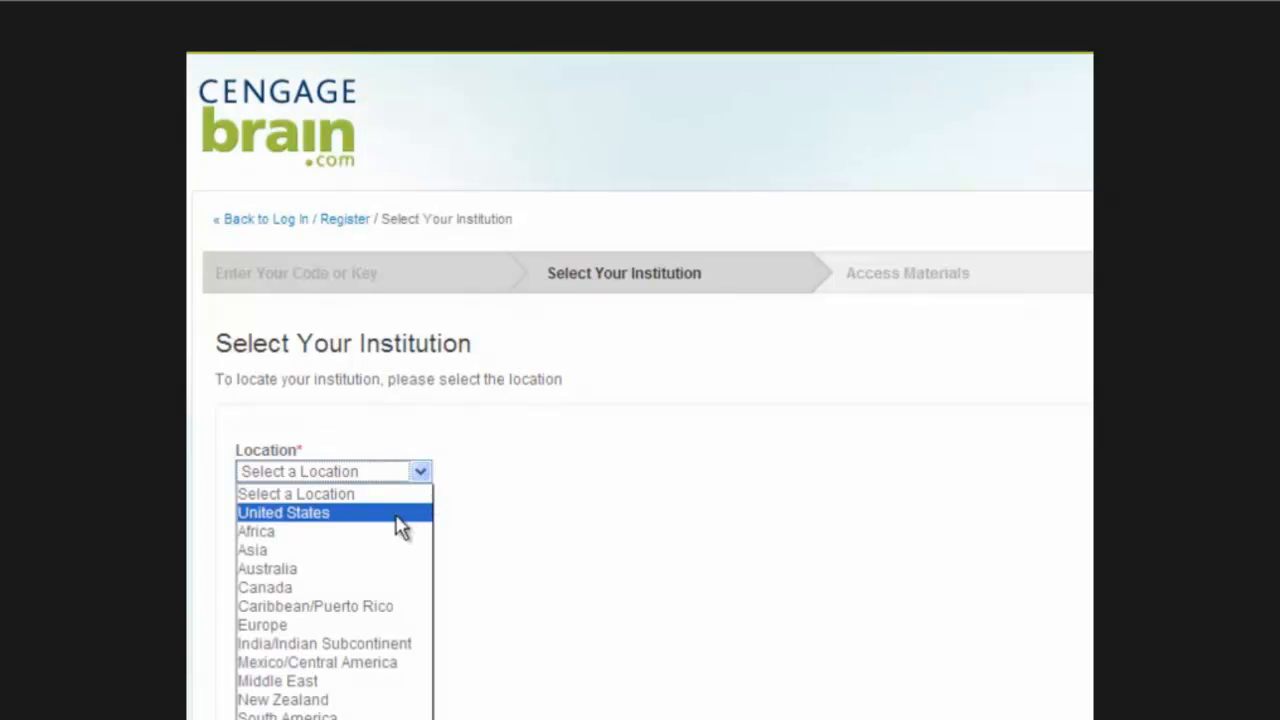
click(283, 512)
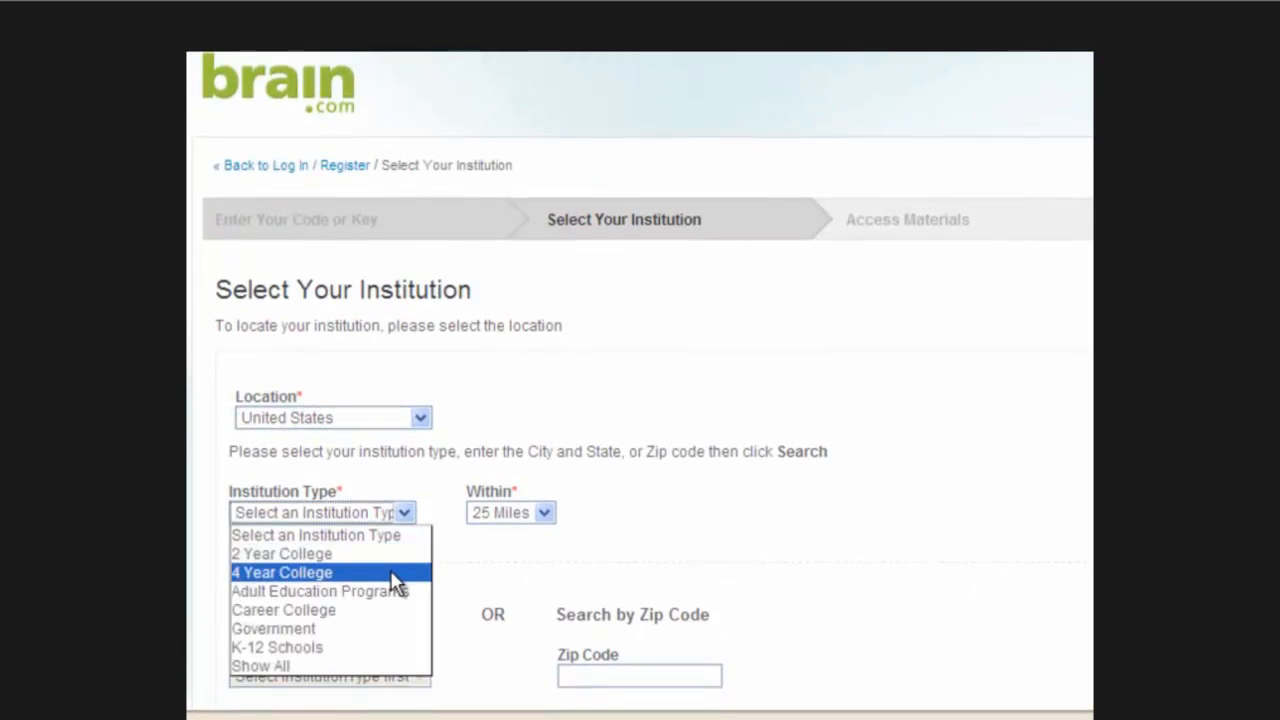
click(282, 572)
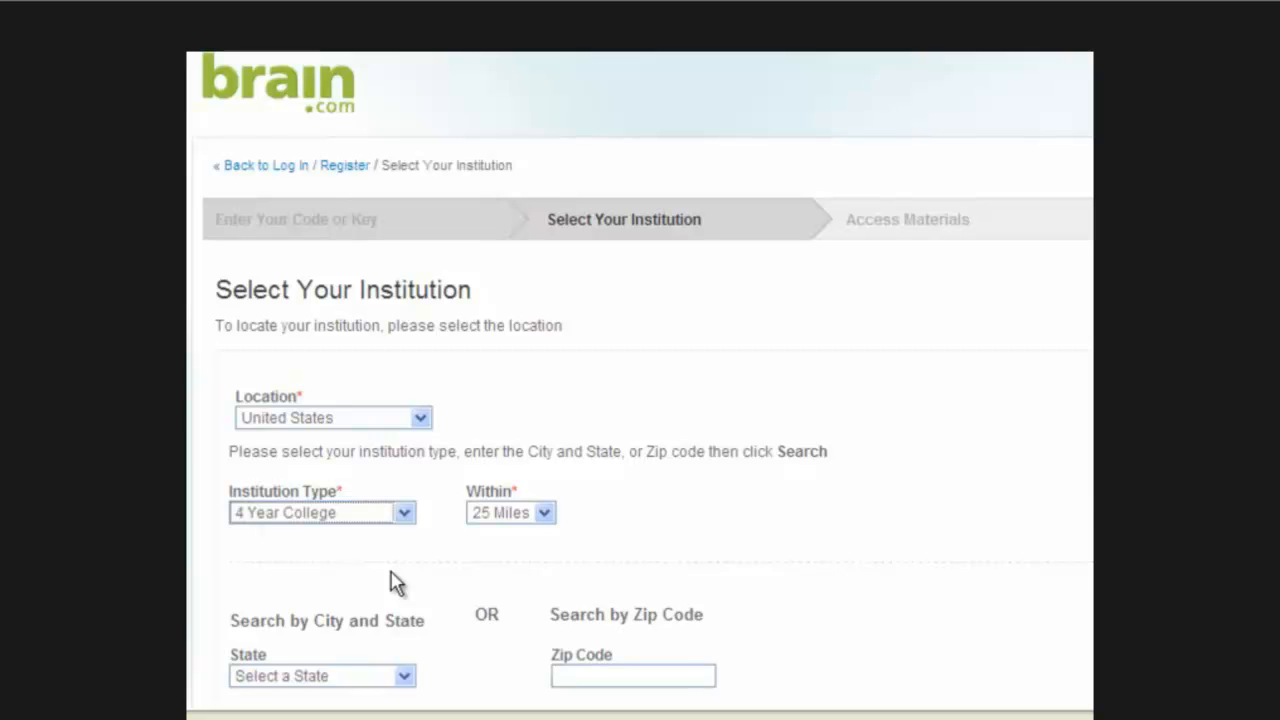
Pick Kentucky as the state to search near Highland Heights.
scroll(down, 3)
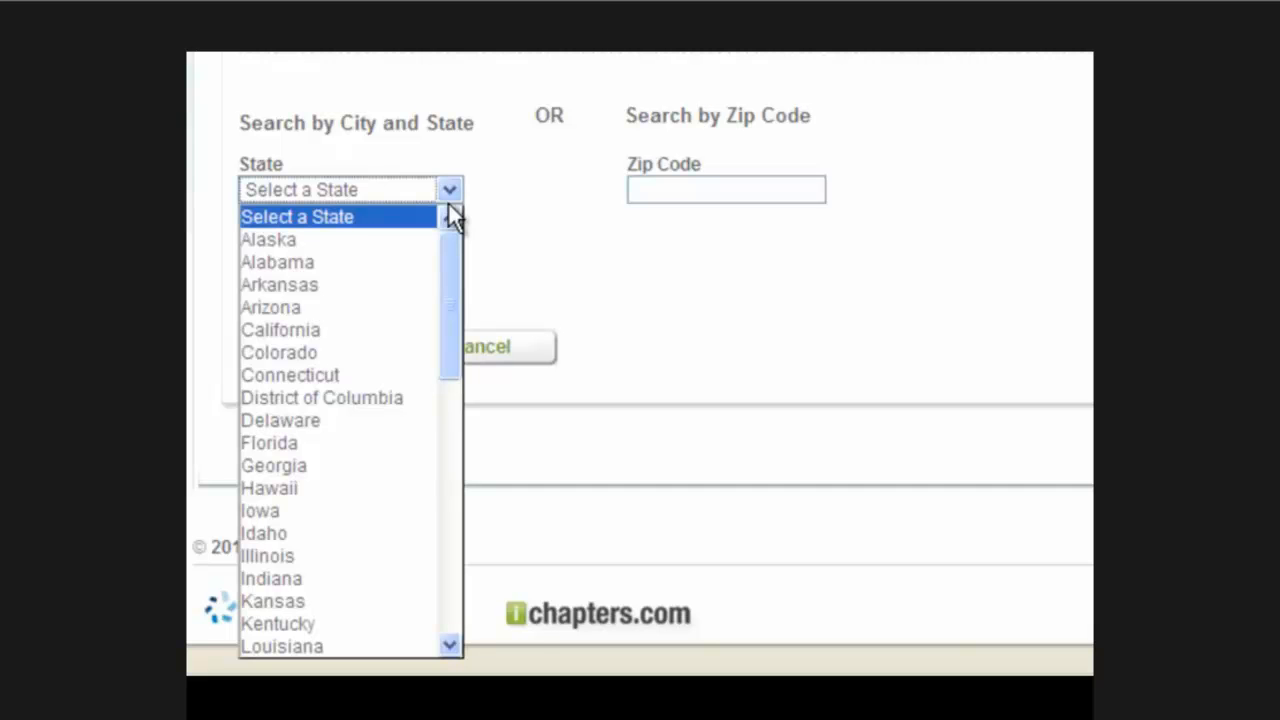
click(278, 623)
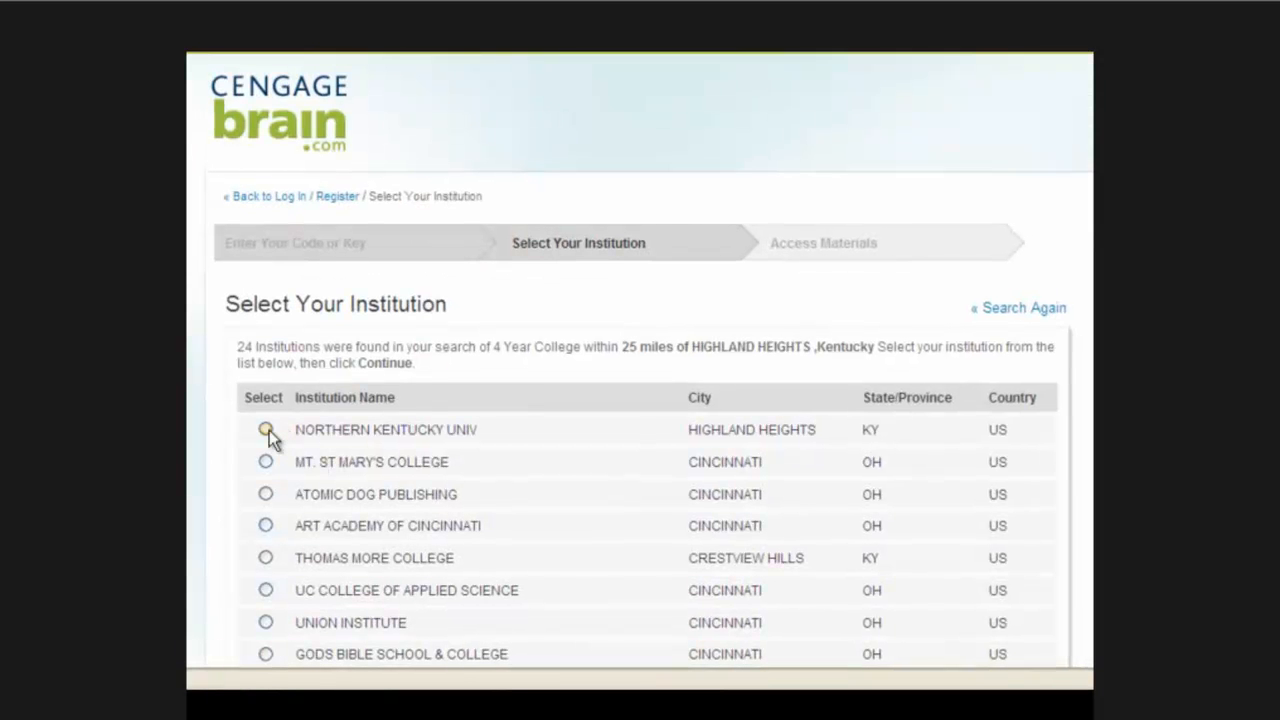
Confirm Northern Kentucky Univ as the institution to finish registration.
scroll(down, 3)
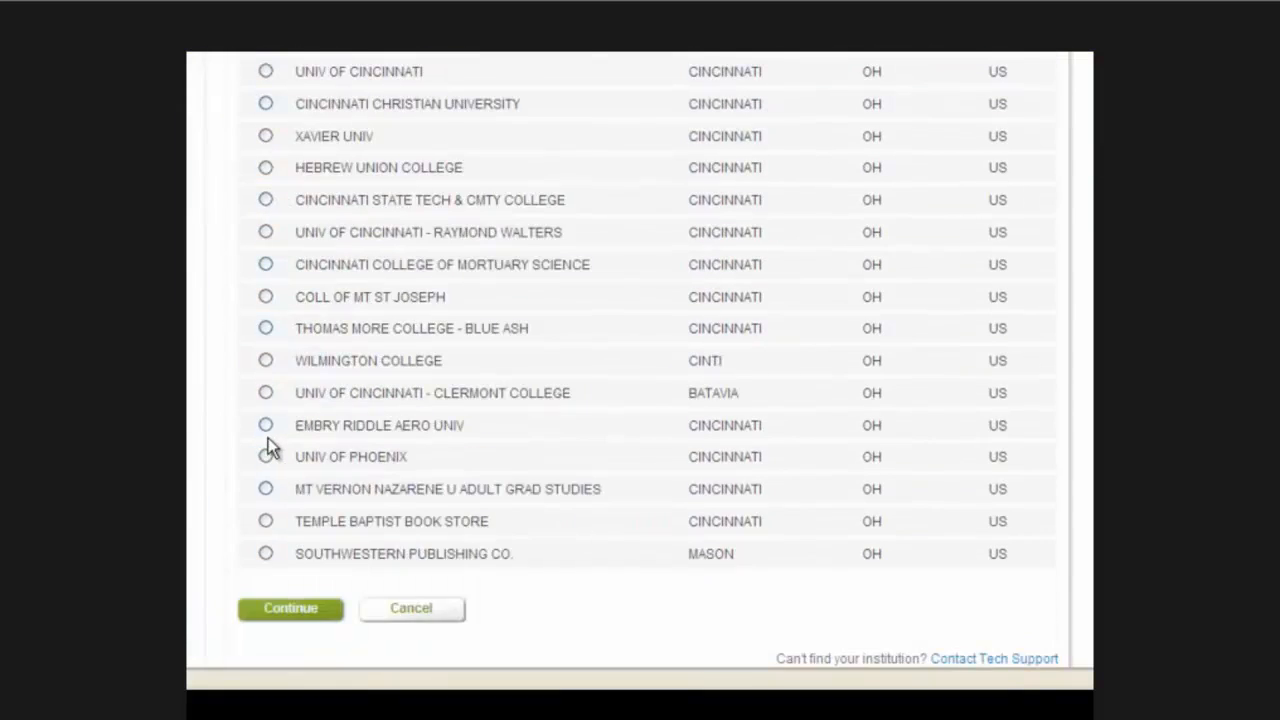
scroll(down, 3)
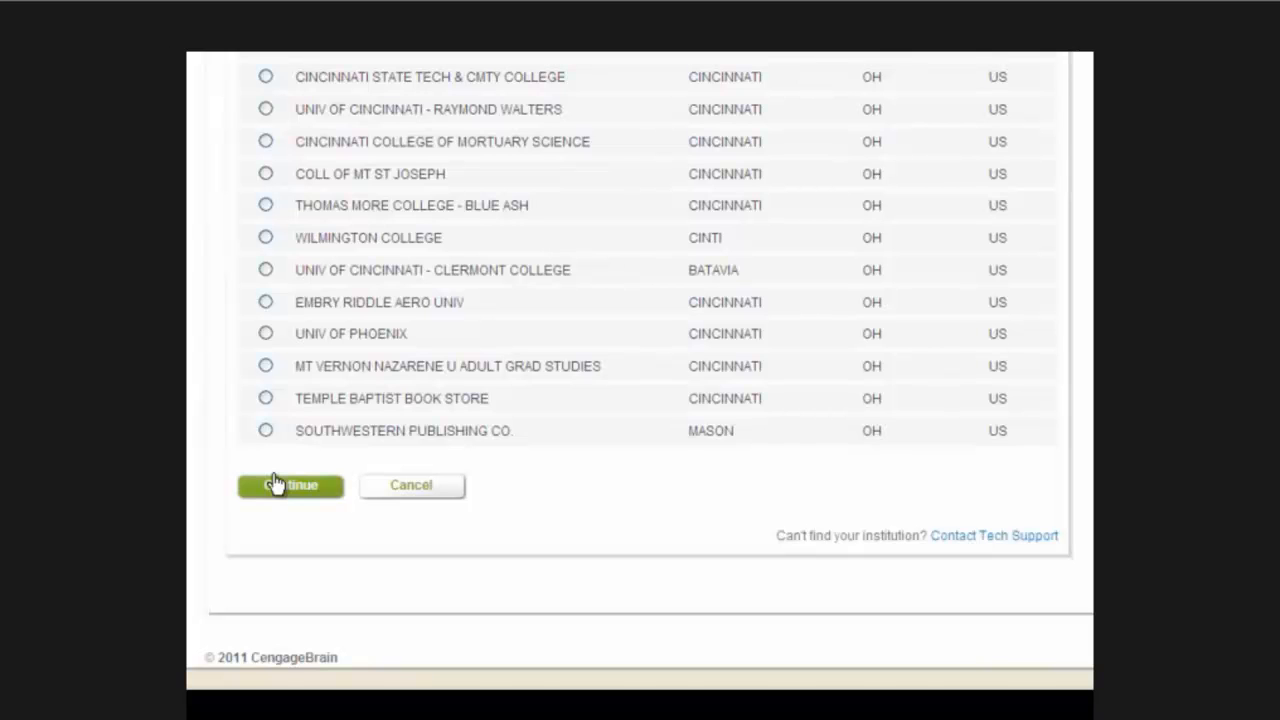
click(289, 485)
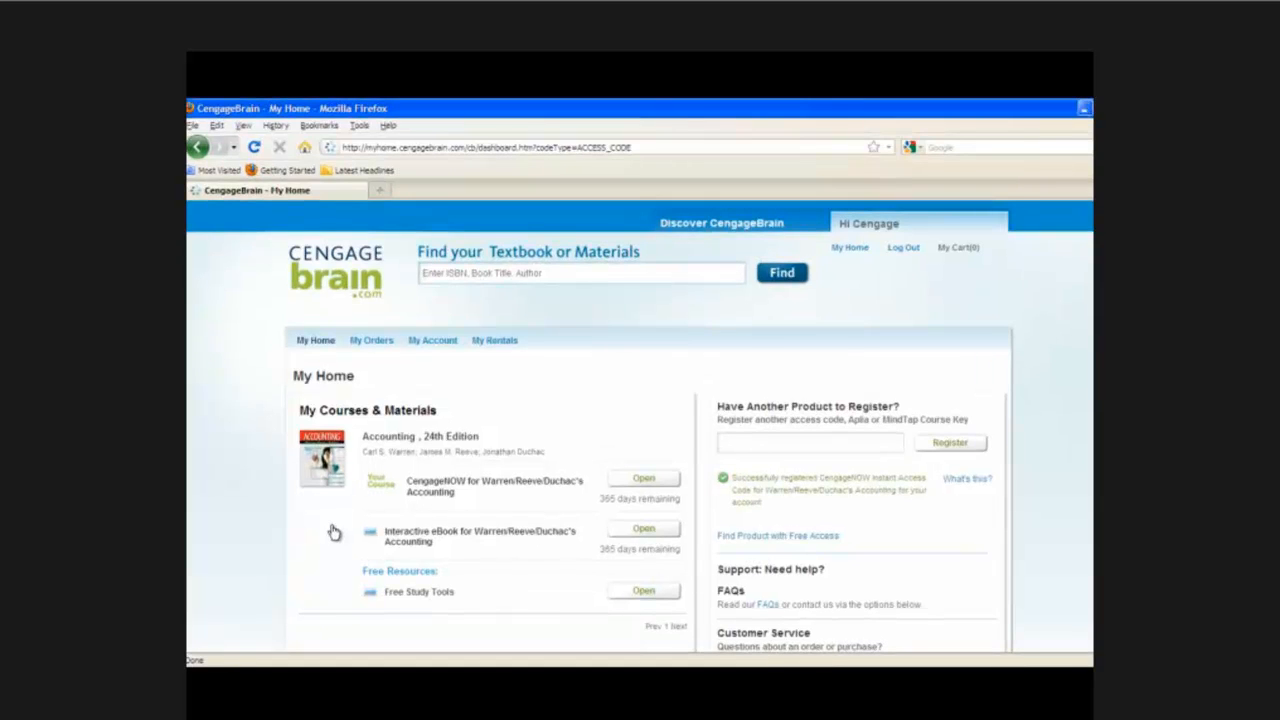
mouse_move(334, 497)
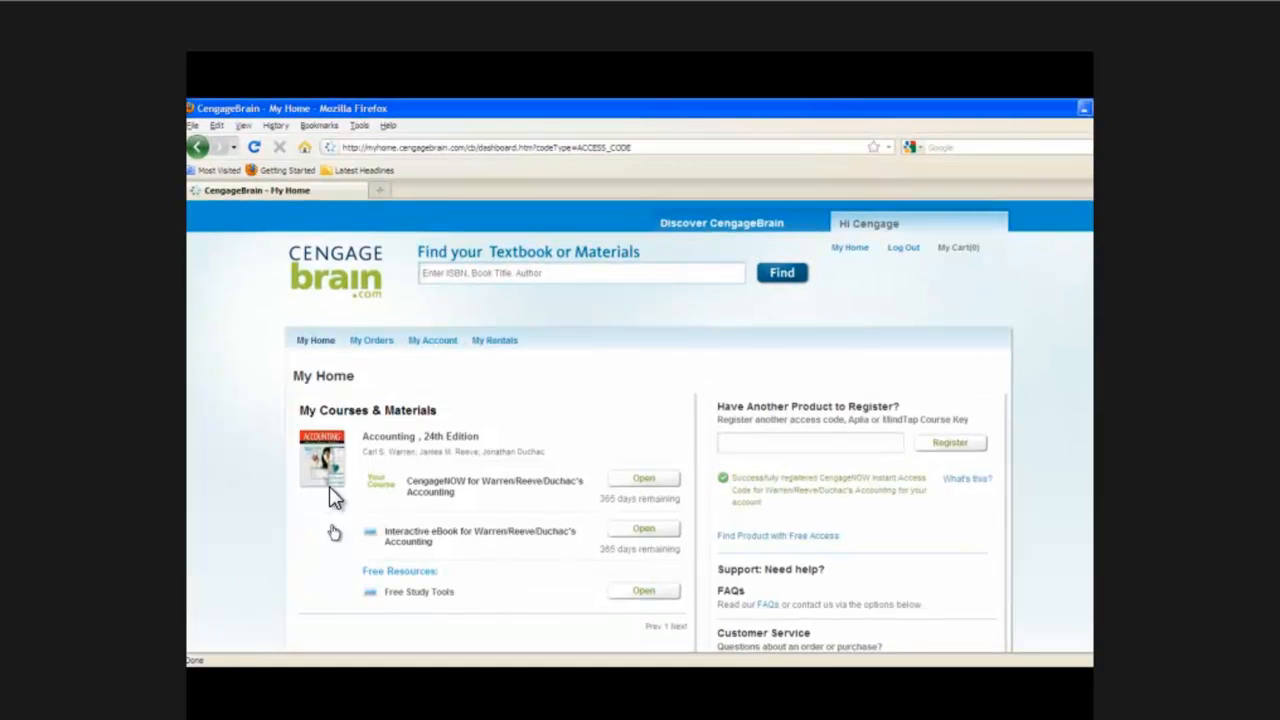
mouse_move(315, 430)
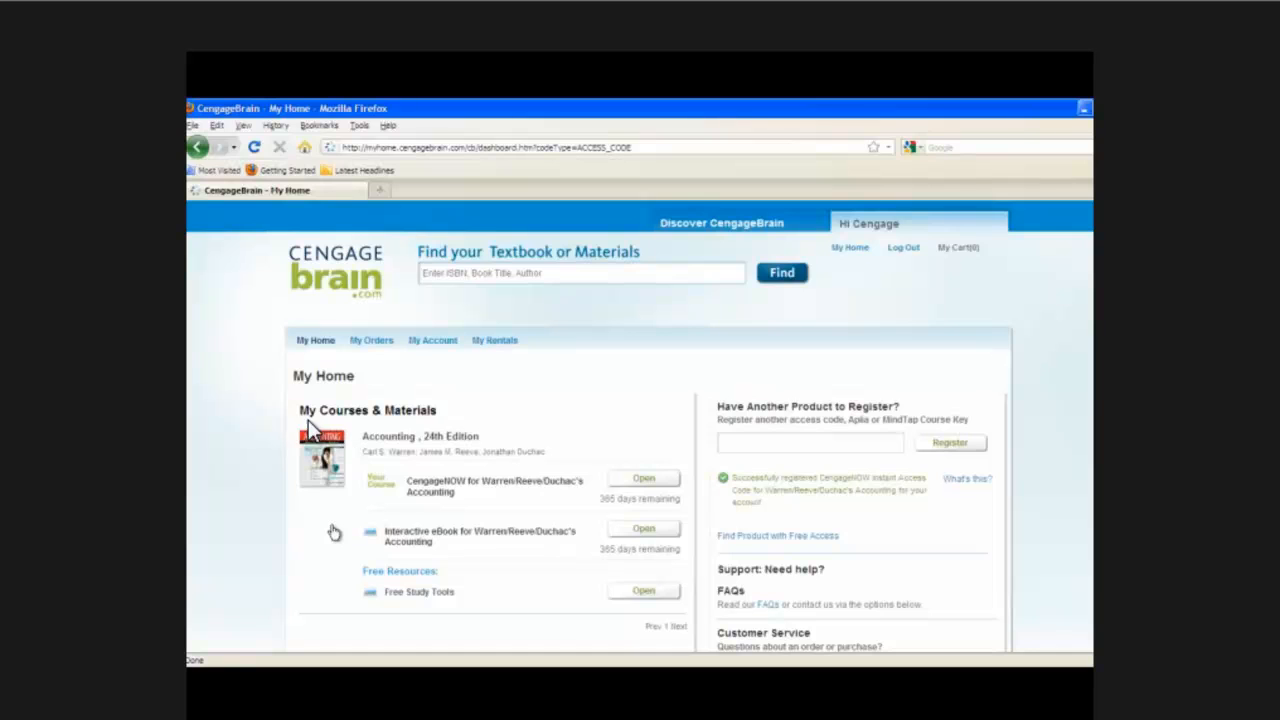
mouse_move(332, 502)
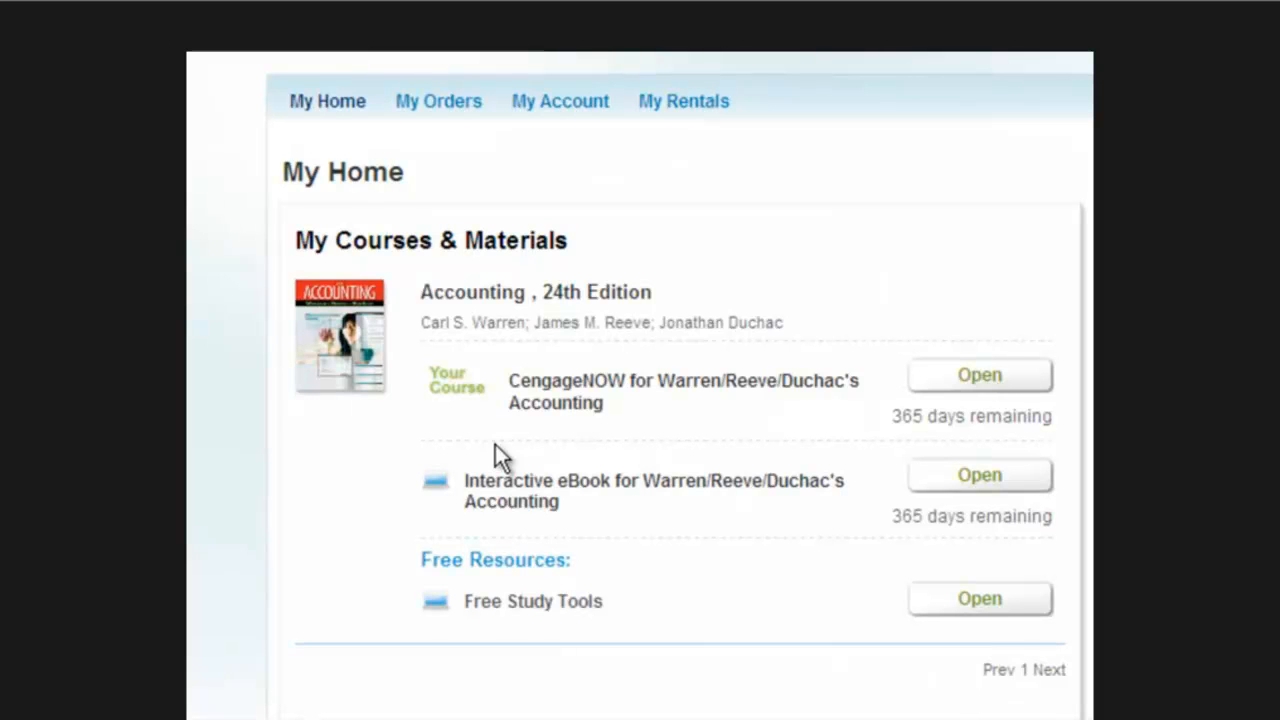
mouse_move(867, 410)
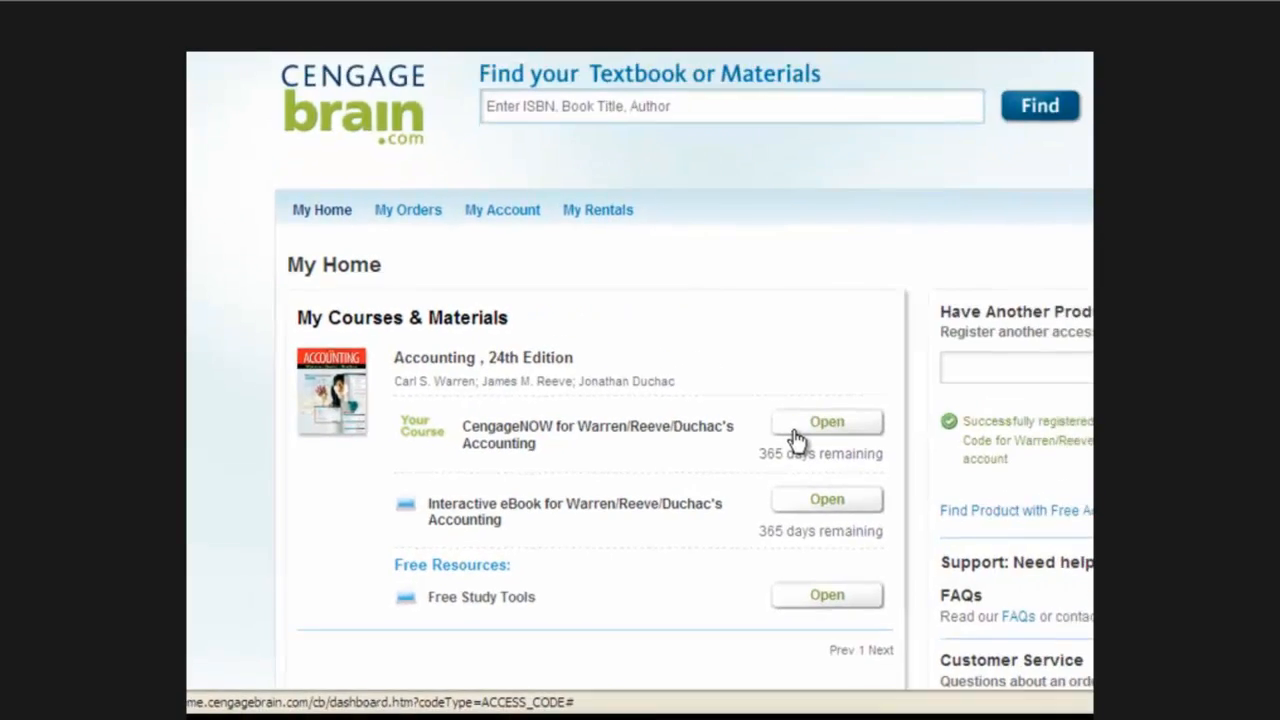
Open CengageNOW for Warren/Reeve/Duchac's Accounting from My Home.
click(826, 421)
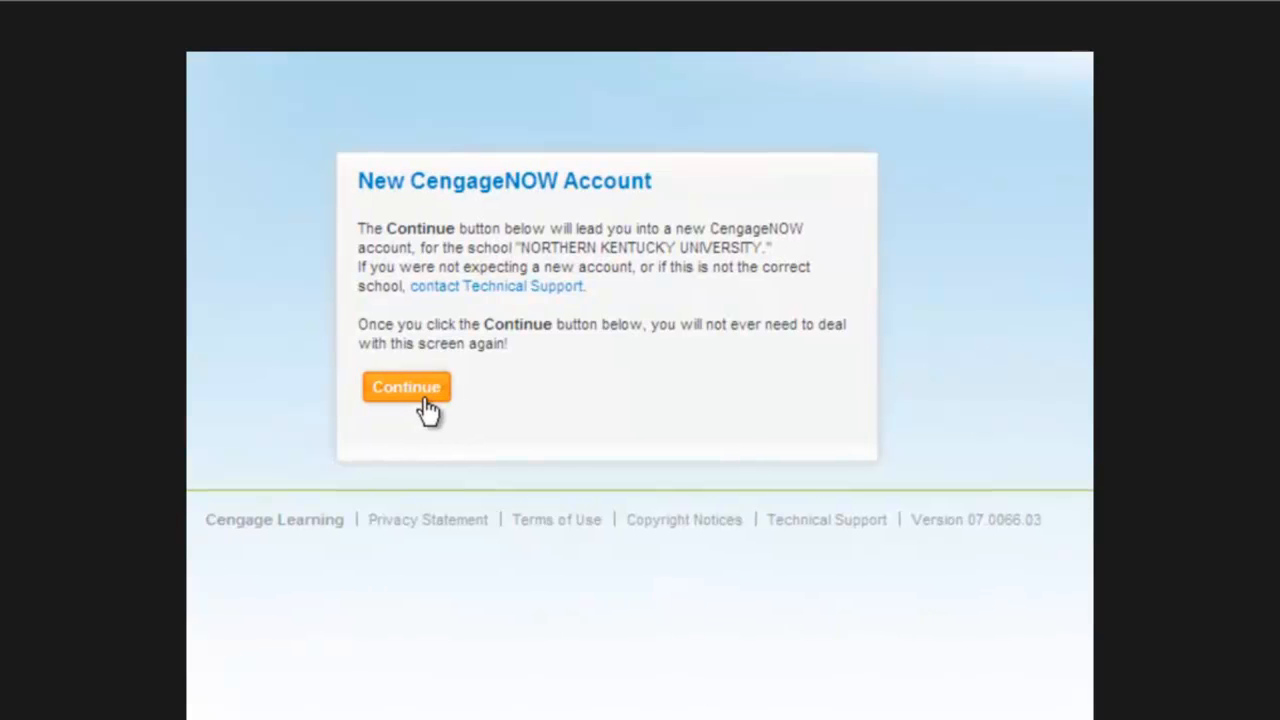
Accept the New CengageNOW Account for Northern Kentucky University.
click(406, 387)
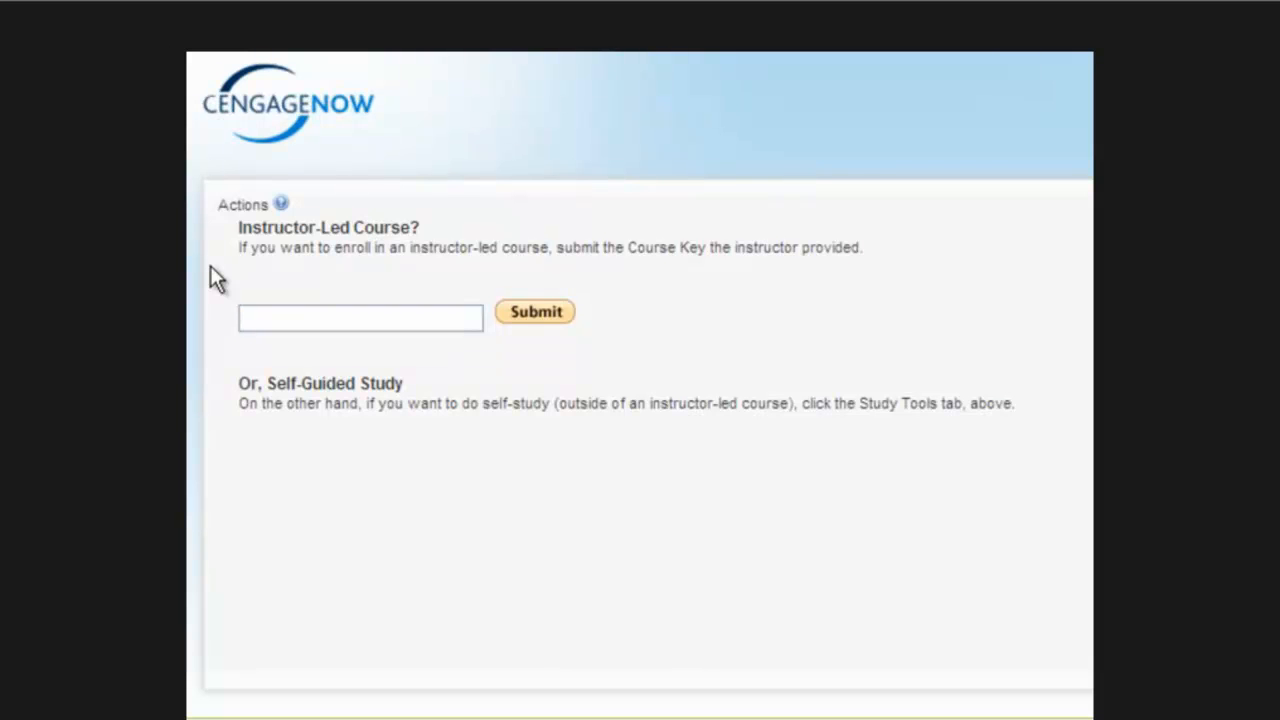
click(360, 318)
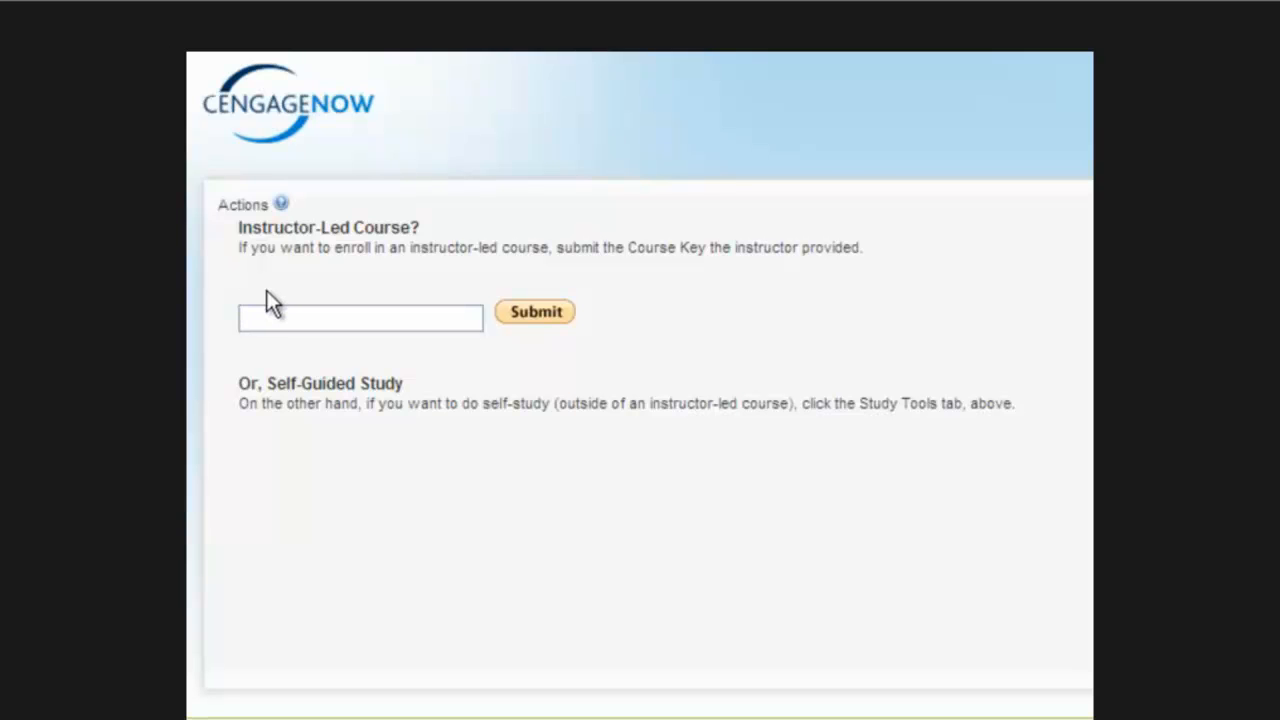
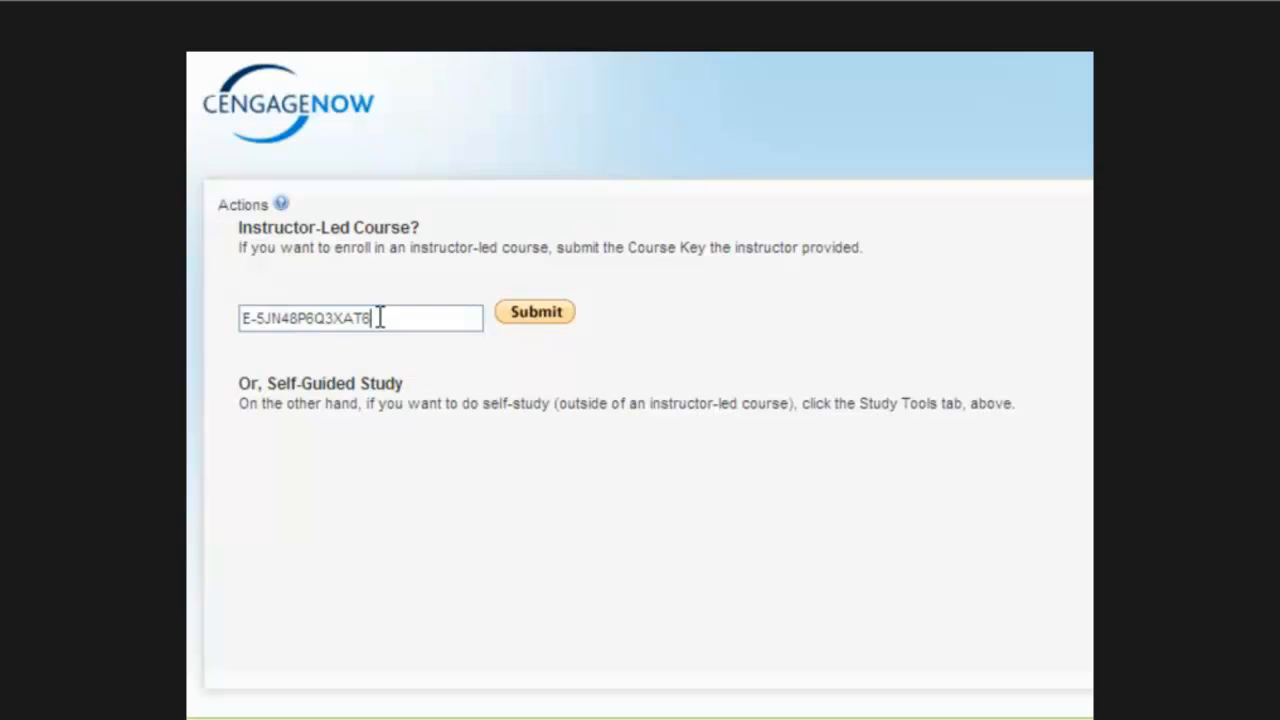
mouse_move(248, 543)
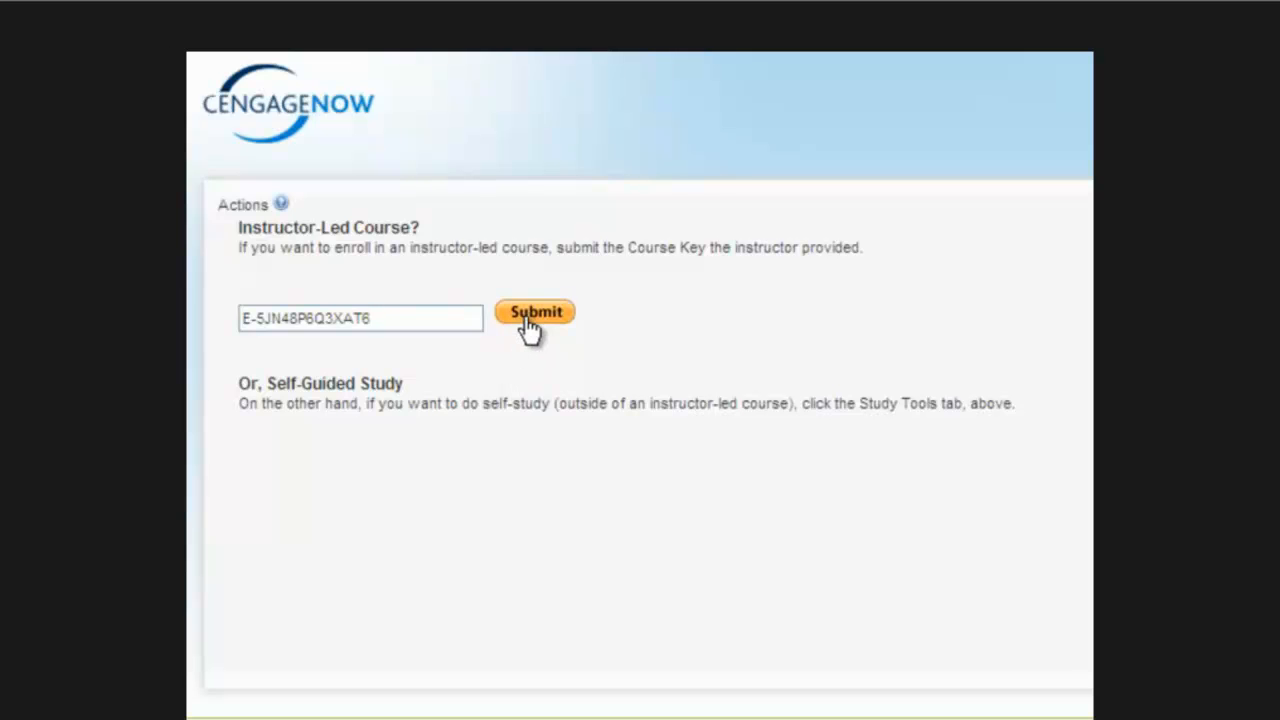
click(535, 312)
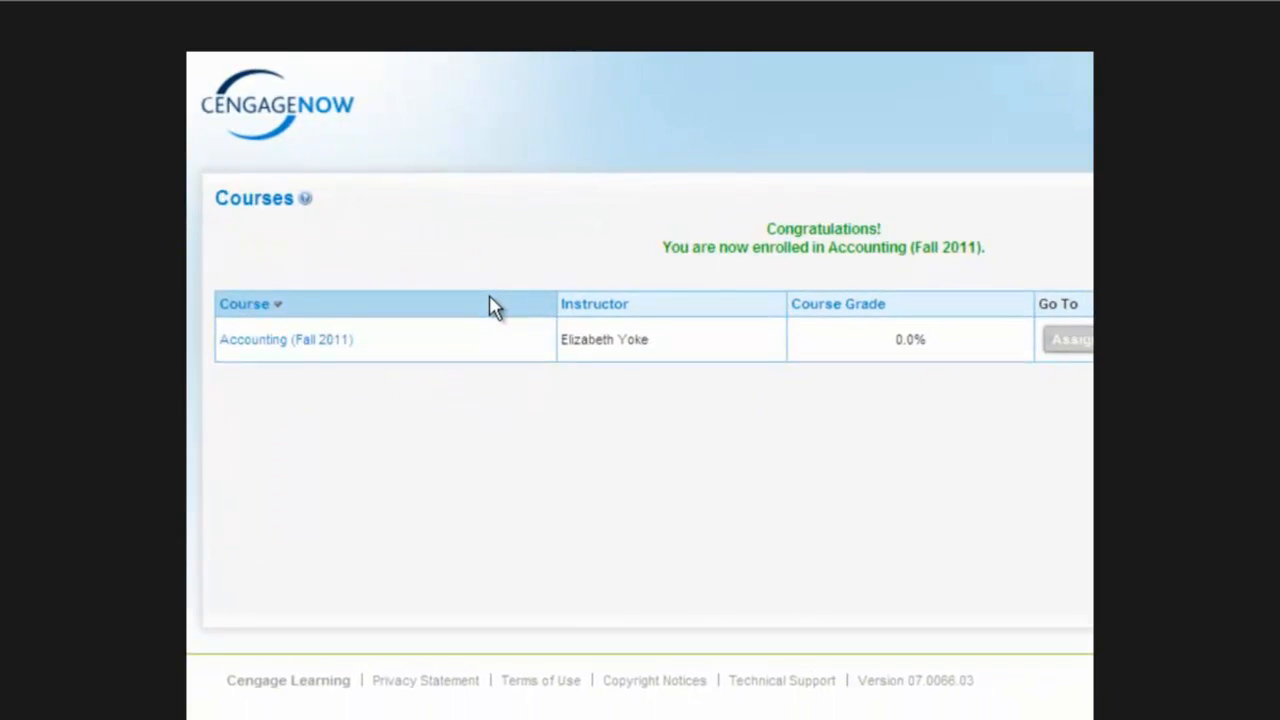